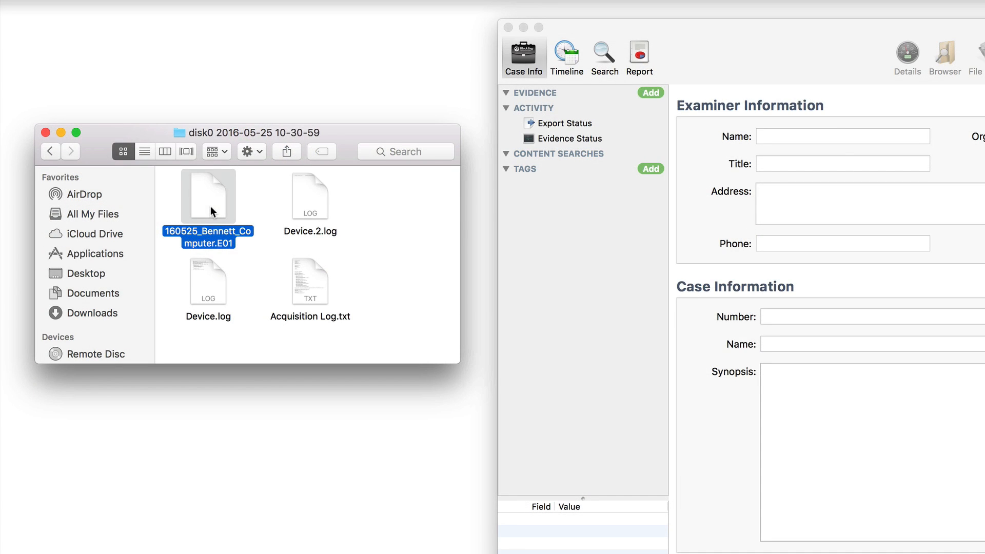
Add the Bennett_Computer.E01 disk image to the case by dragging it onto Evidence.
left_click_drag(208, 195, 582, 237)
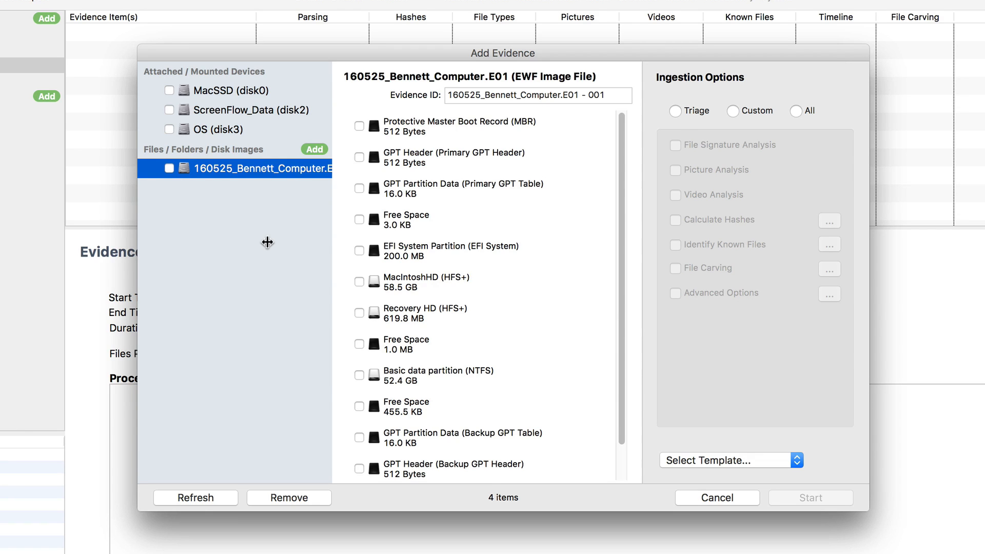
Check the Bennett_Computer.E01 image for ingestion alongside the OS (disk3) volumes.
left_click(169, 129)
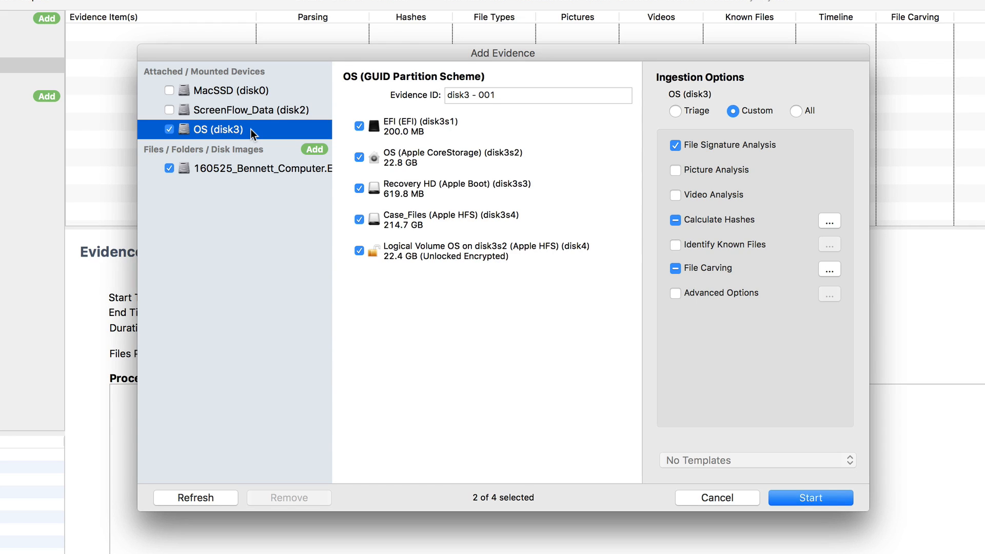
mouse_move(788, 140)
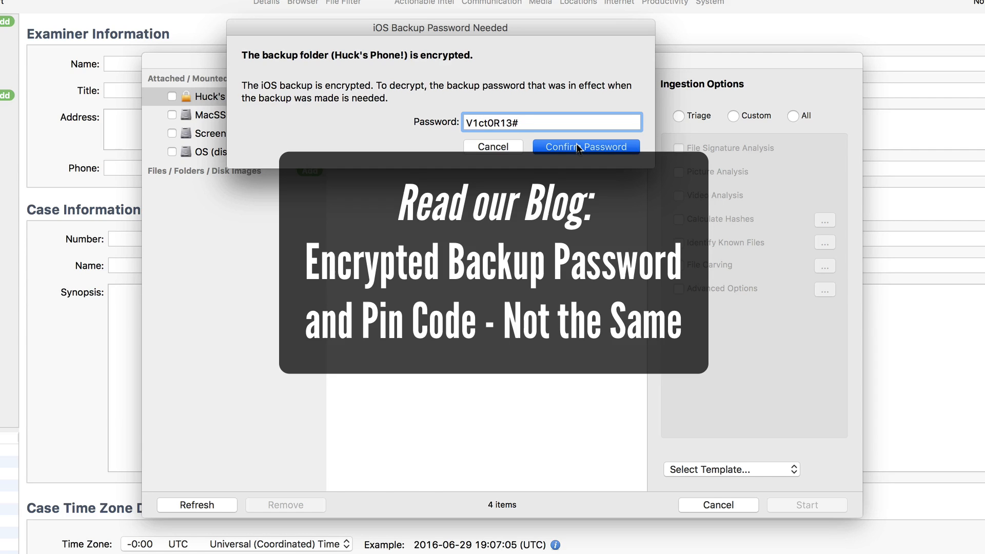
Confirm the password for the Huck's Phone! encrypted iOS backup to unlock it.
left_click(586, 147)
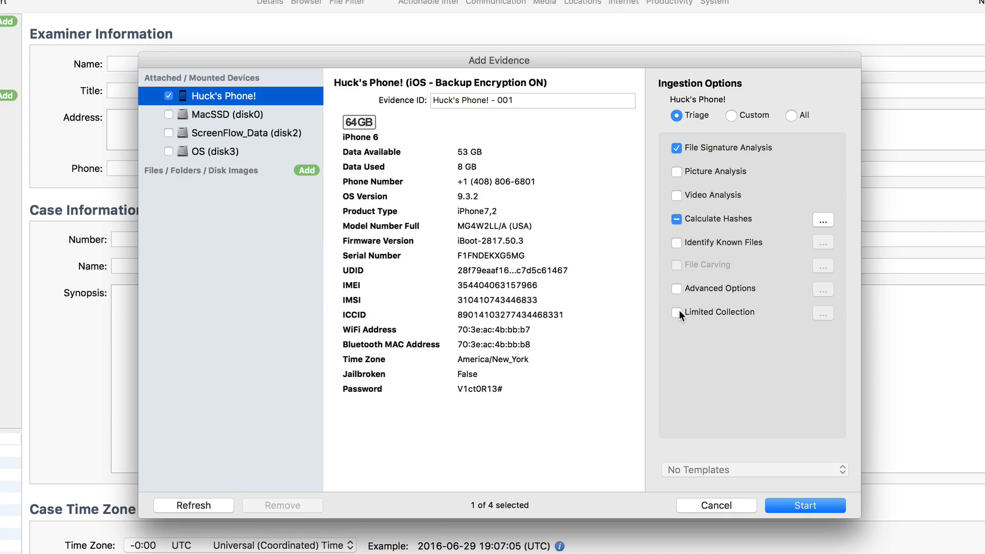
Enable Limited Collection for Huck's Phone! and show its 133 importable backup items.
left_click(676, 312)
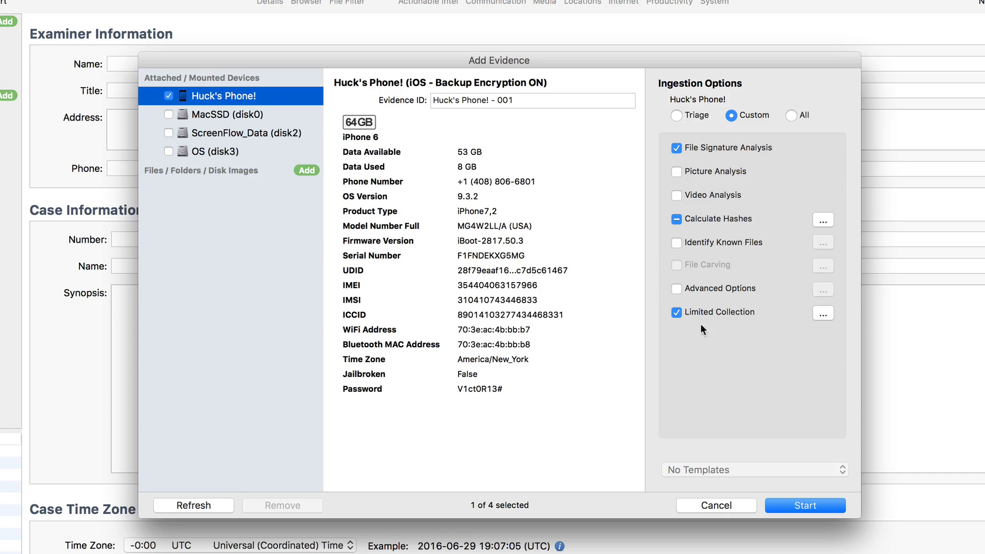
left_click(822, 313)
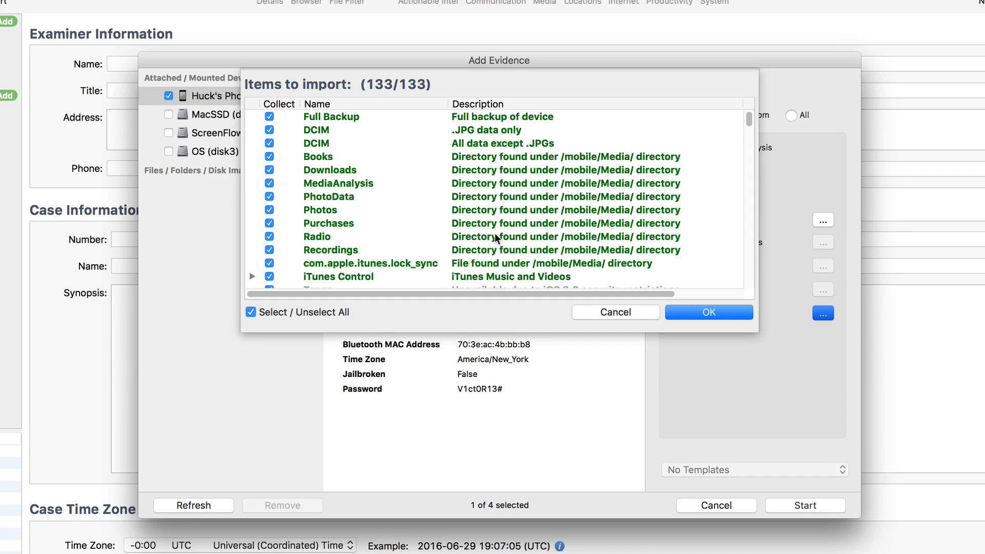
Untick MediaAnalysis and Radio, leaving 131 of 133 backup items selected.
left_click(269, 237)
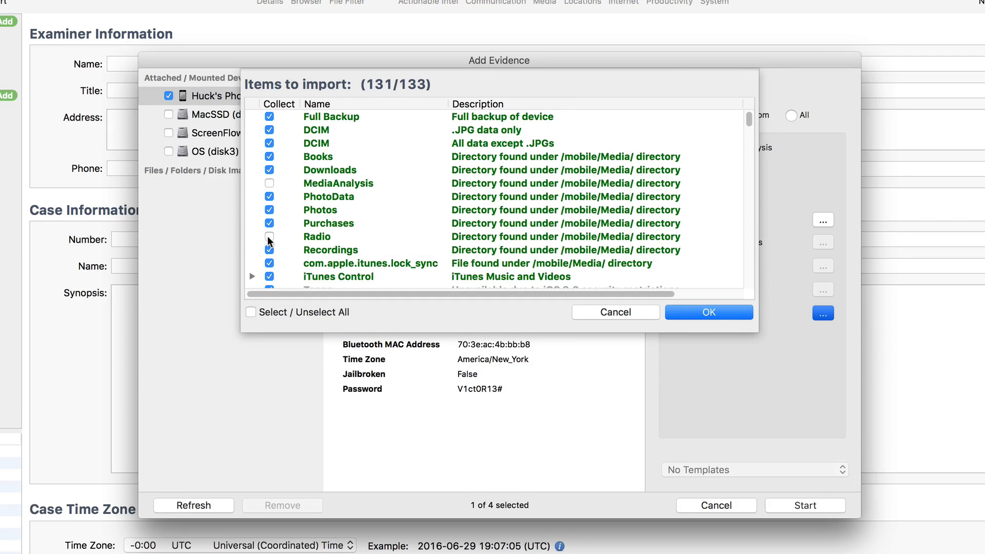
scroll("down", 3)
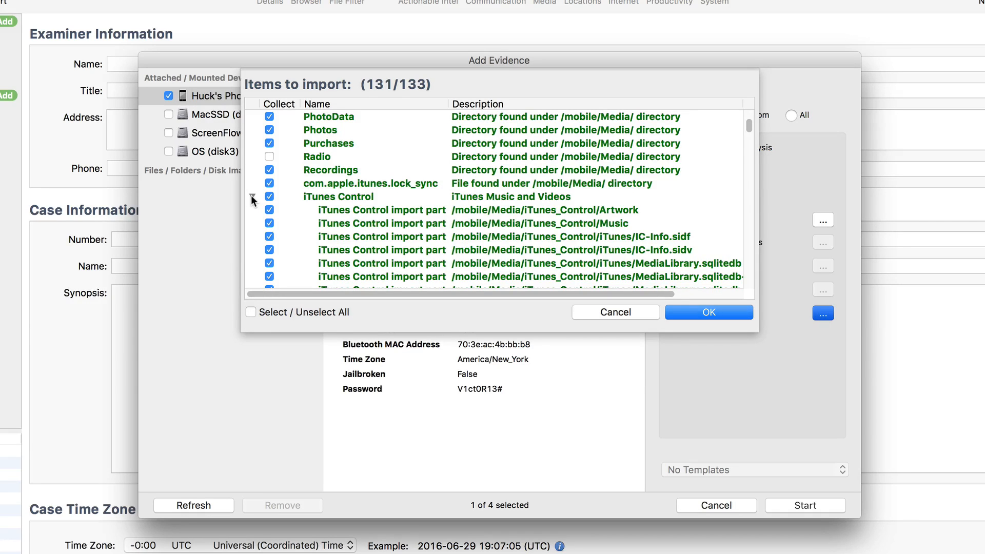
scroll("down", 3)
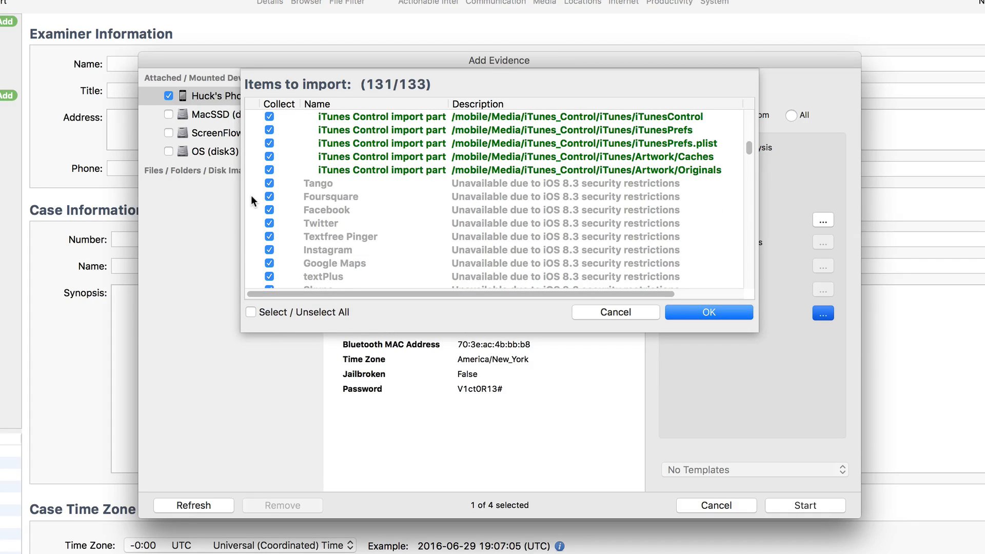